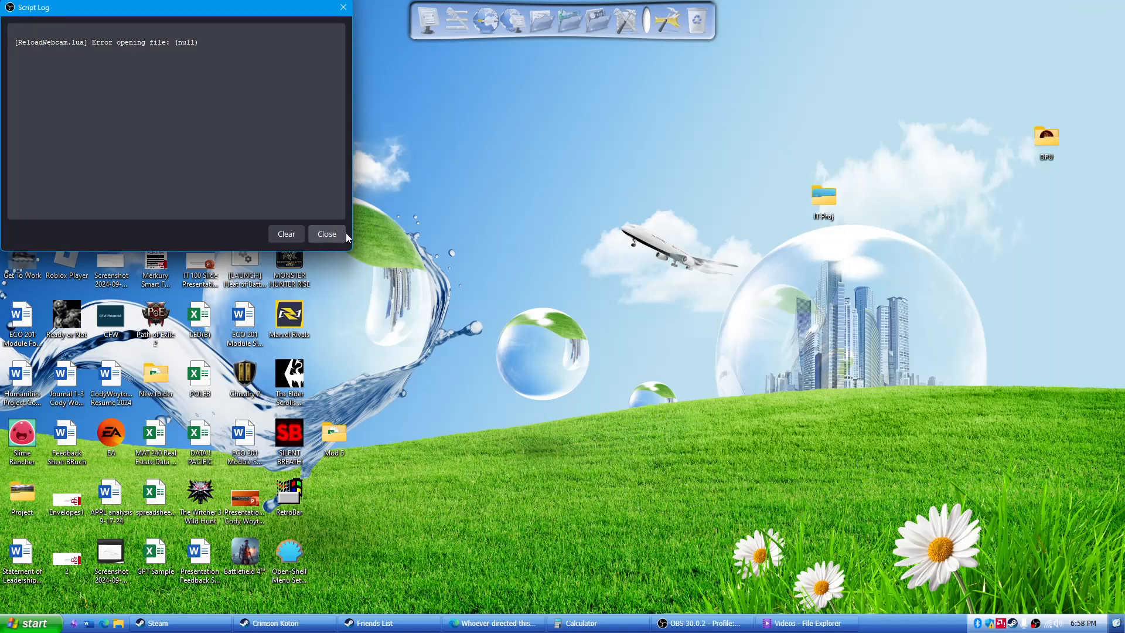
Step: Close the OBS Script Log window showing the webcam script error
click(326, 234)
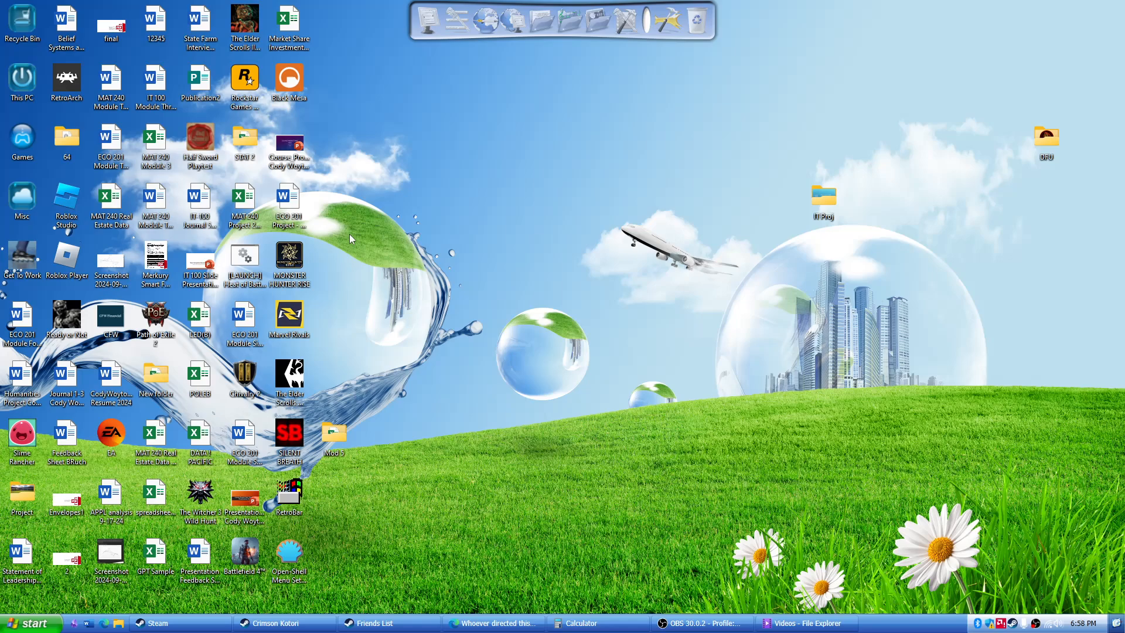
mouse_move(448, 236)
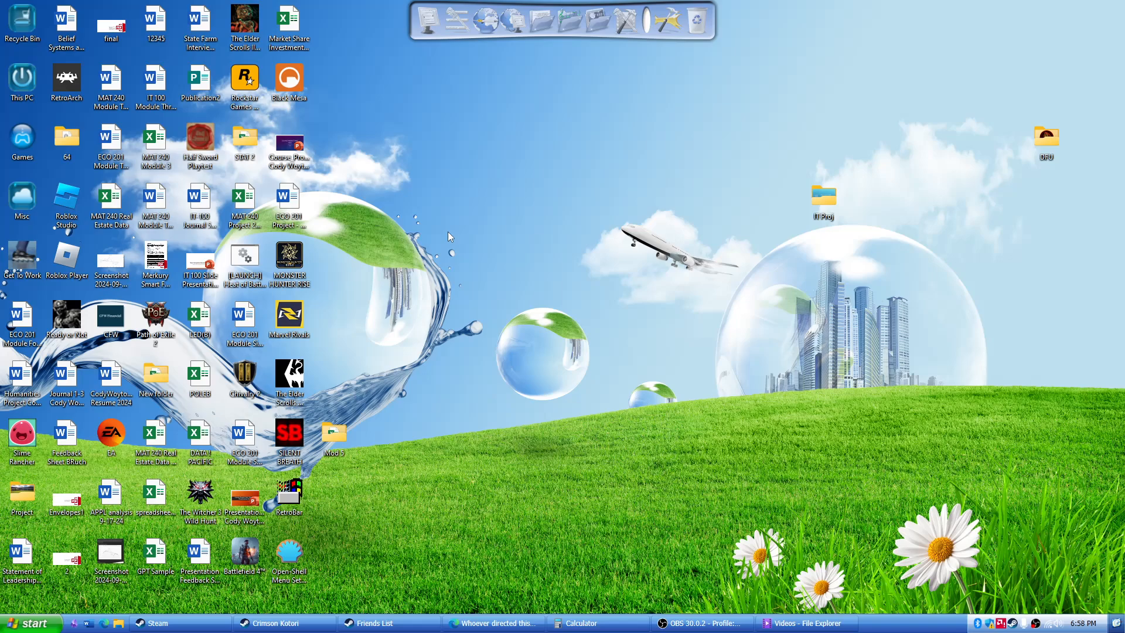
mouse_move(289, 556)
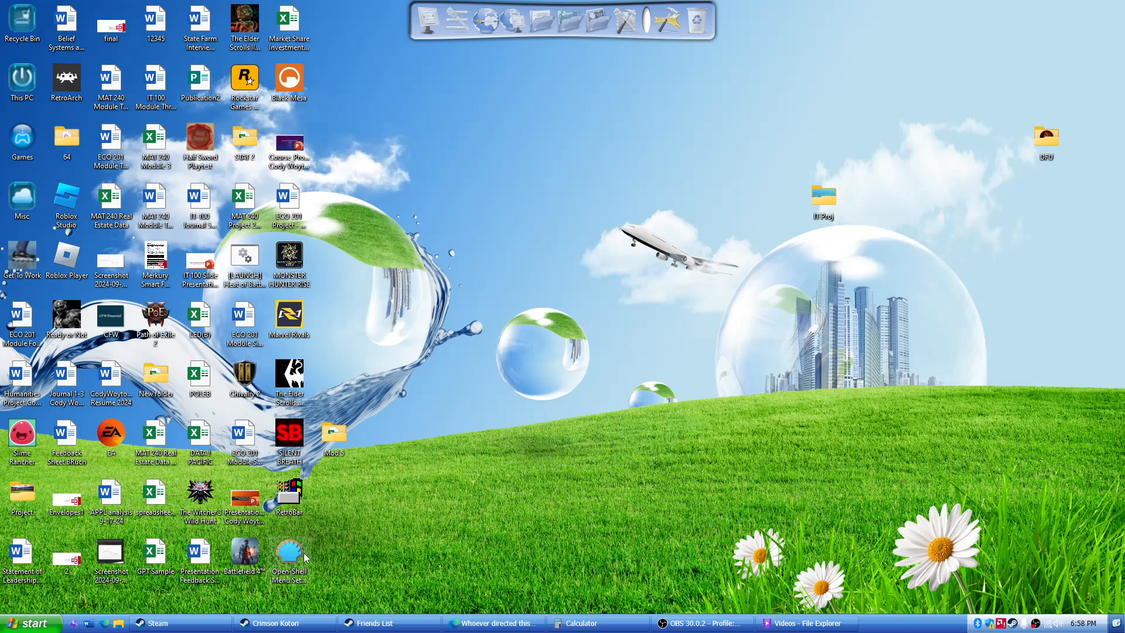
mouse_move(293, 508)
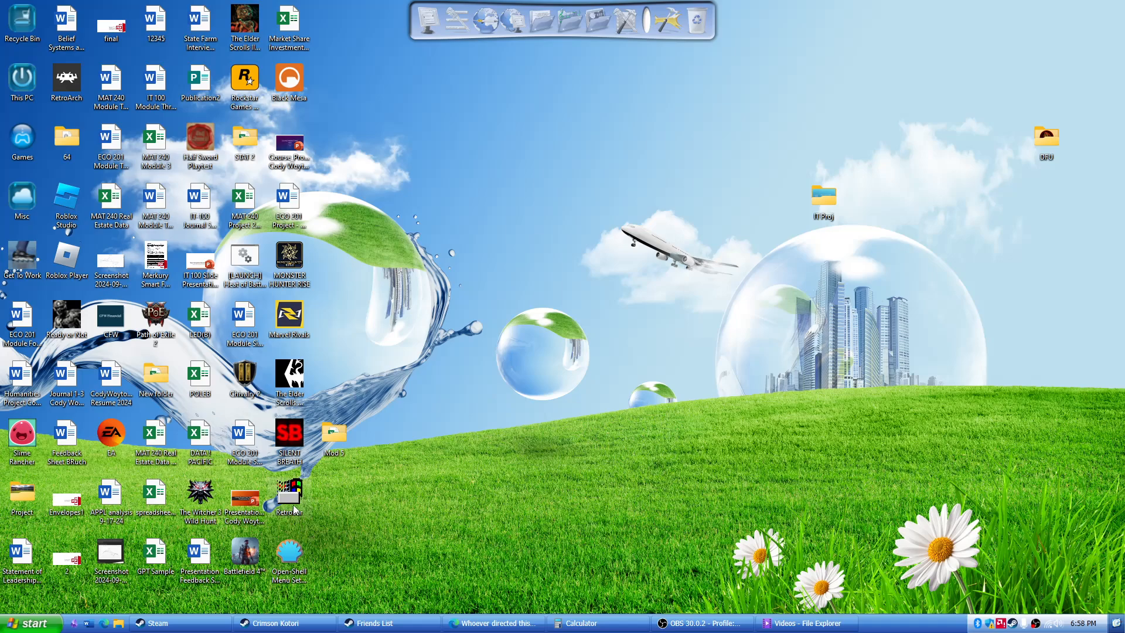
mouse_move(483, 36)
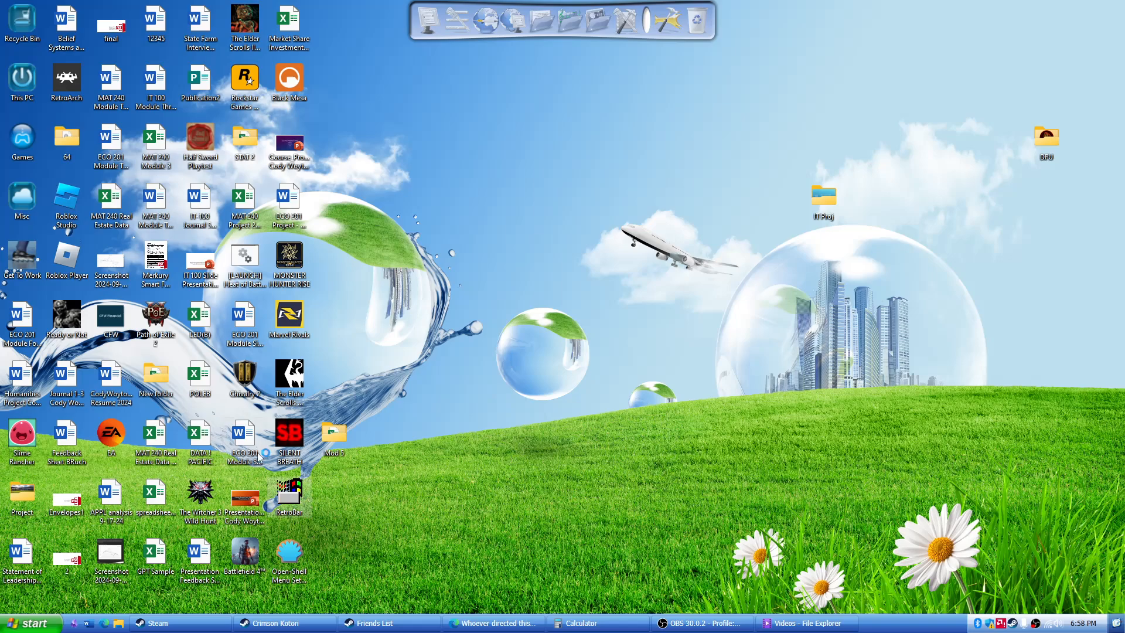
mouse_move(786, 528)
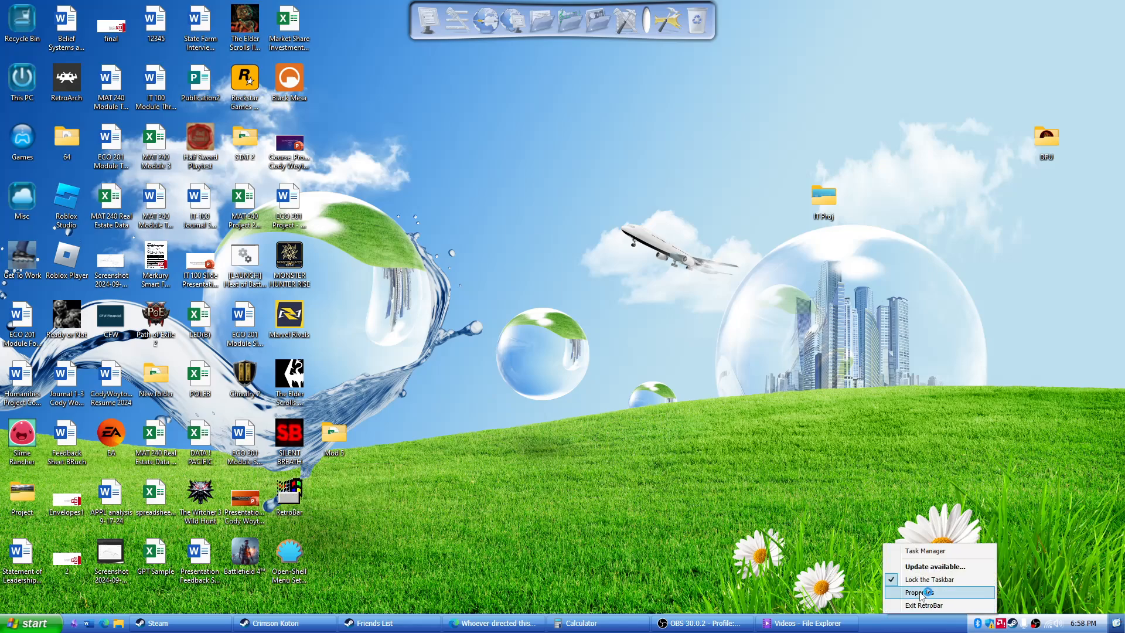
Step: Preview the XP Silver and XP Blue taskbar themes, then settle on Windows XP Royale
click(919, 591)
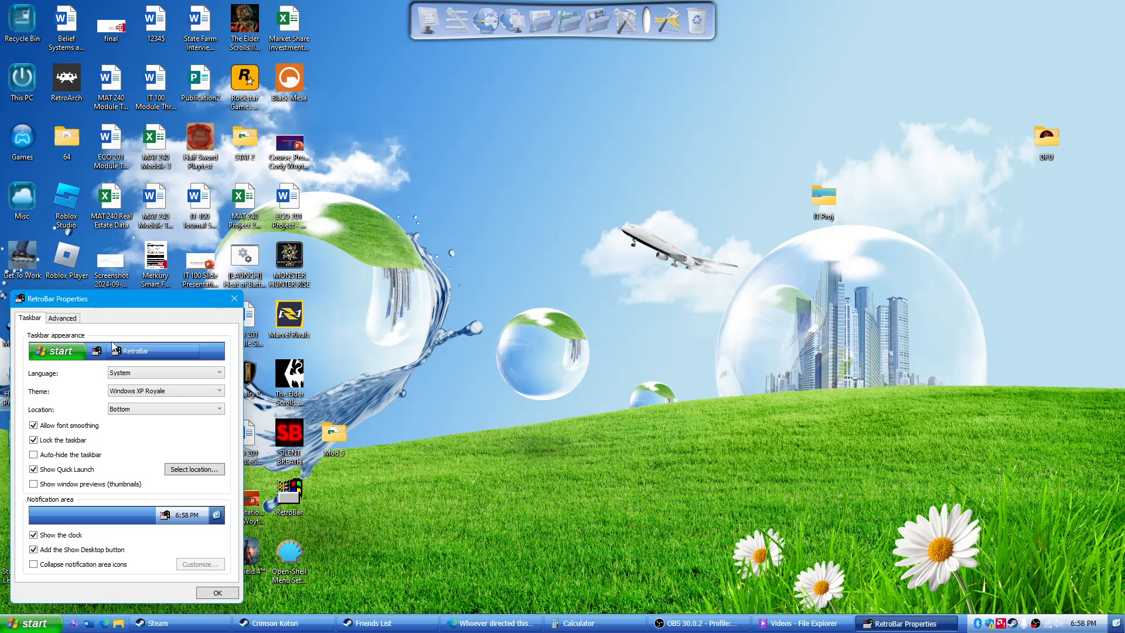
click(218, 391)
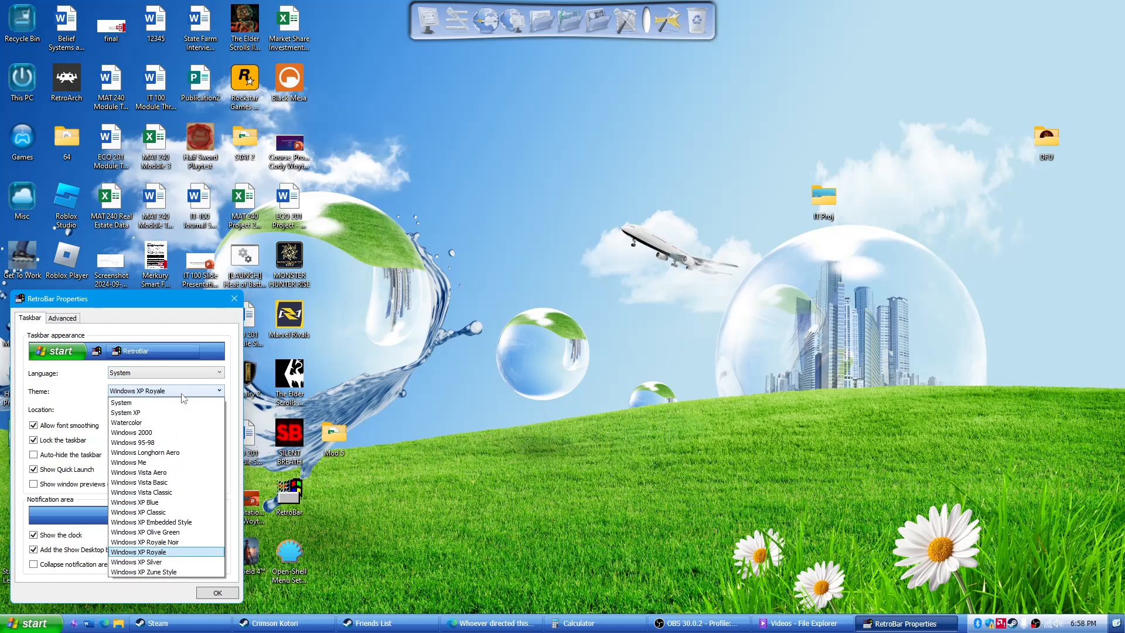
mouse_move(185, 557)
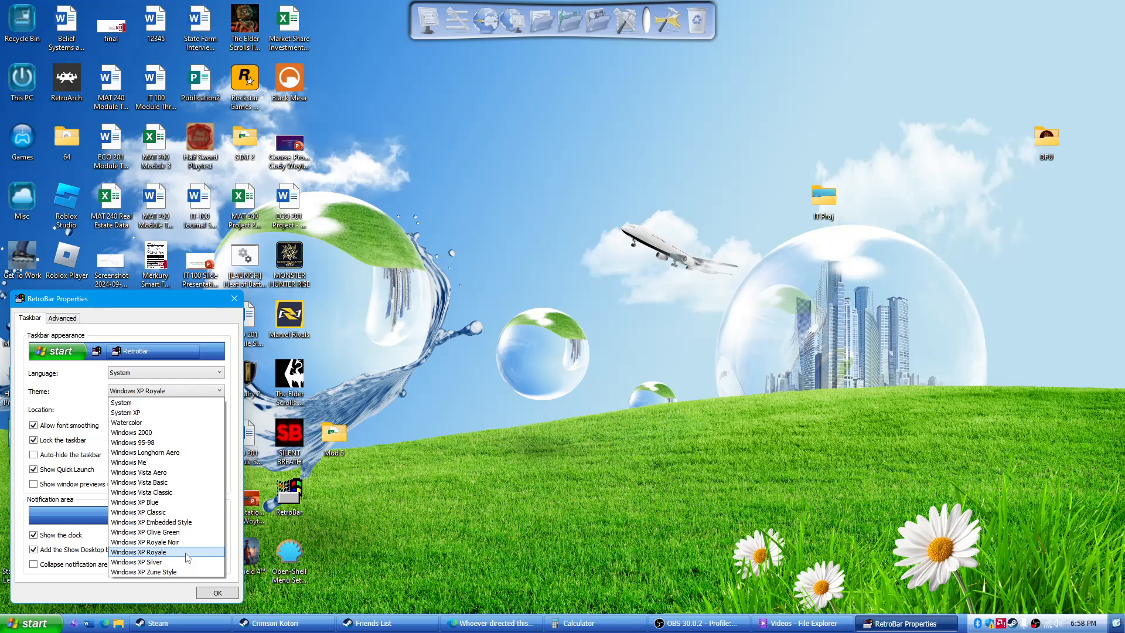
click(137, 562)
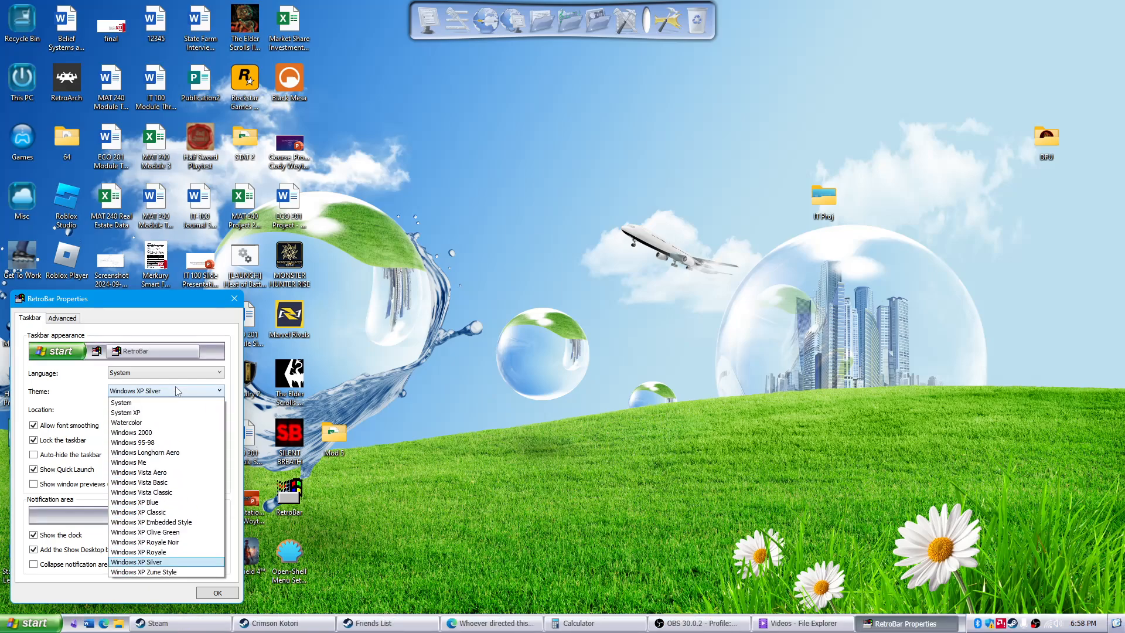
click(134, 551)
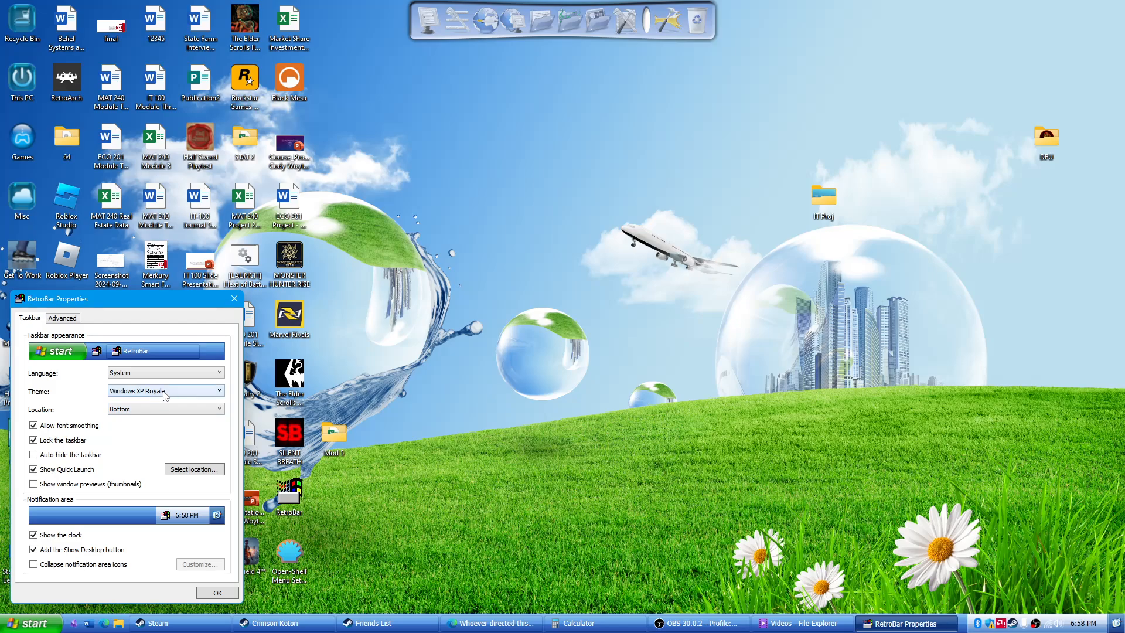
mouse_move(92, 371)
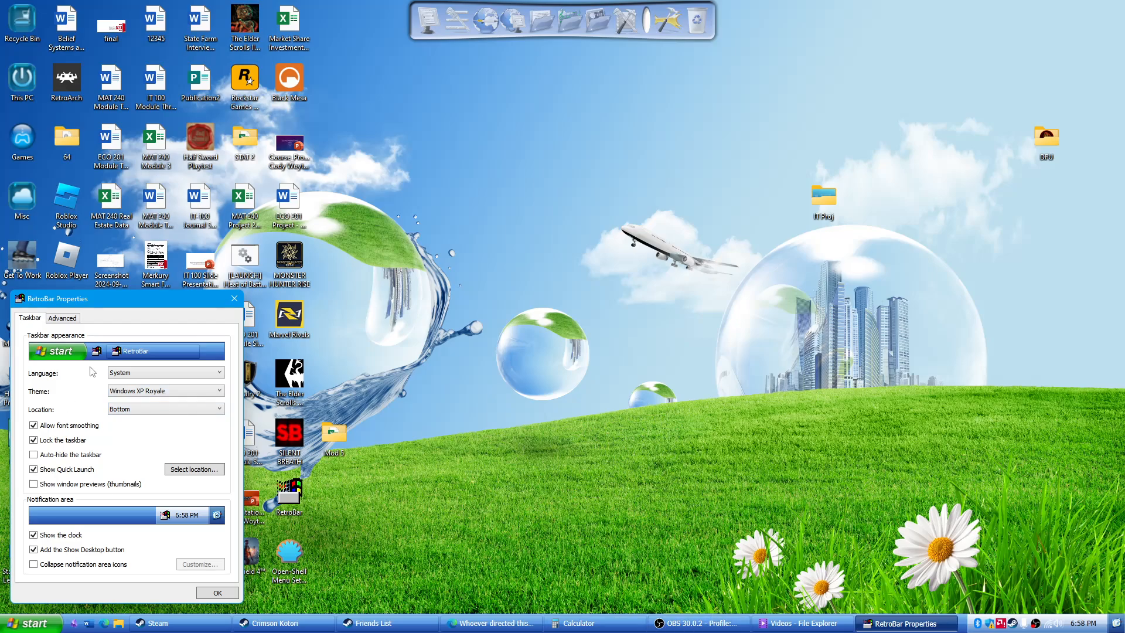
click(165, 390)
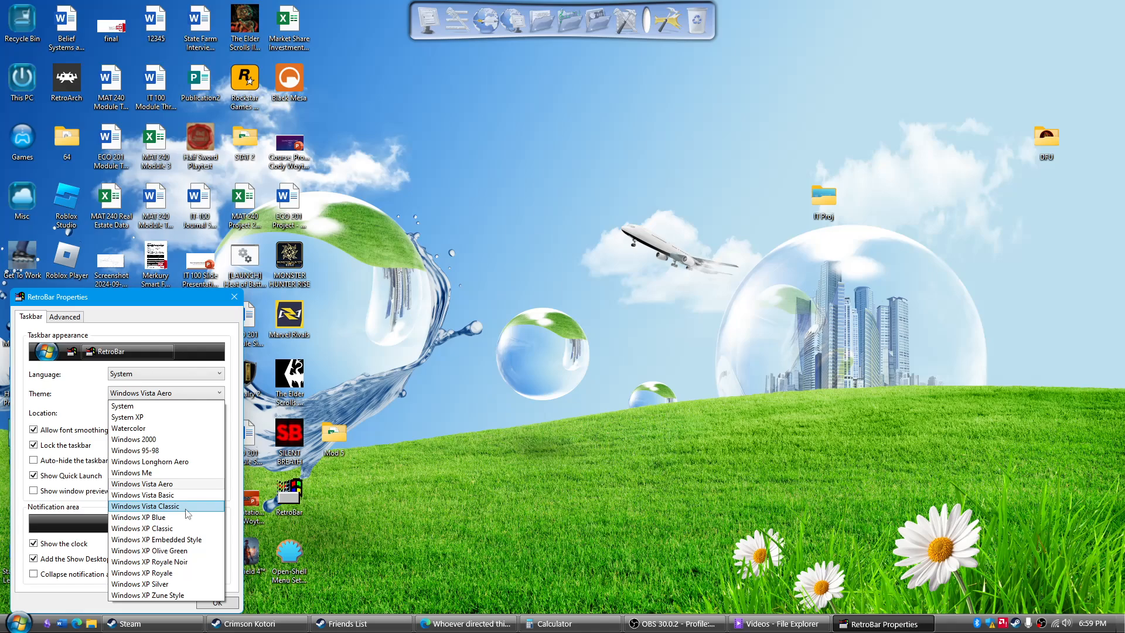
click(137, 517)
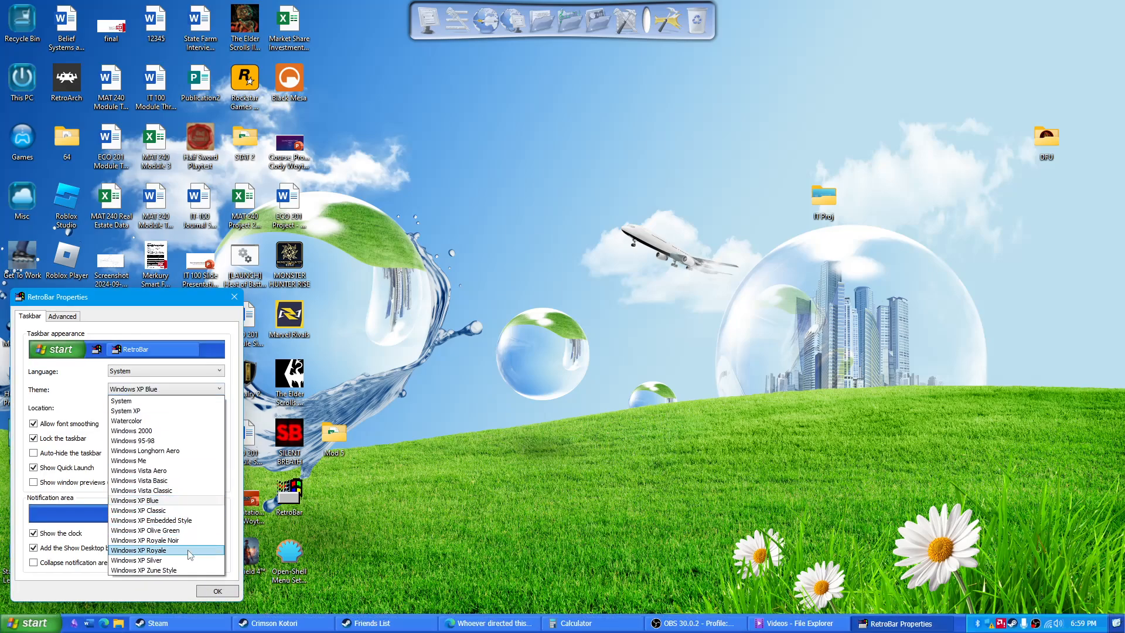
click(140, 550)
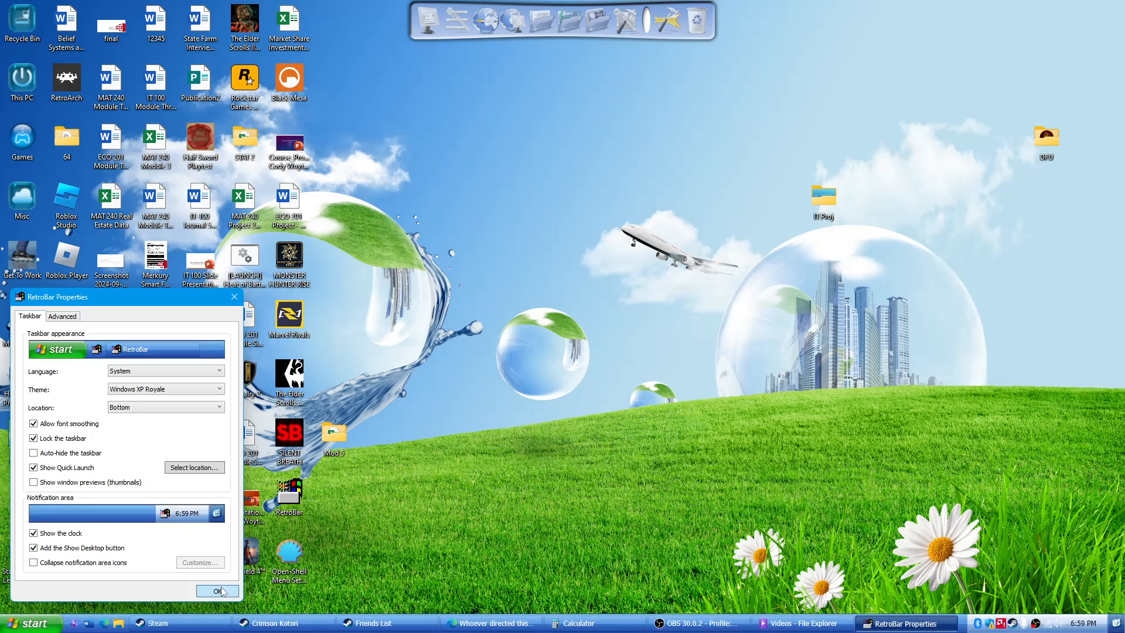
Step: Glance at the Advanced settings, confirm the XP Royale theme with OK, and open the Start menu
click(61, 316)
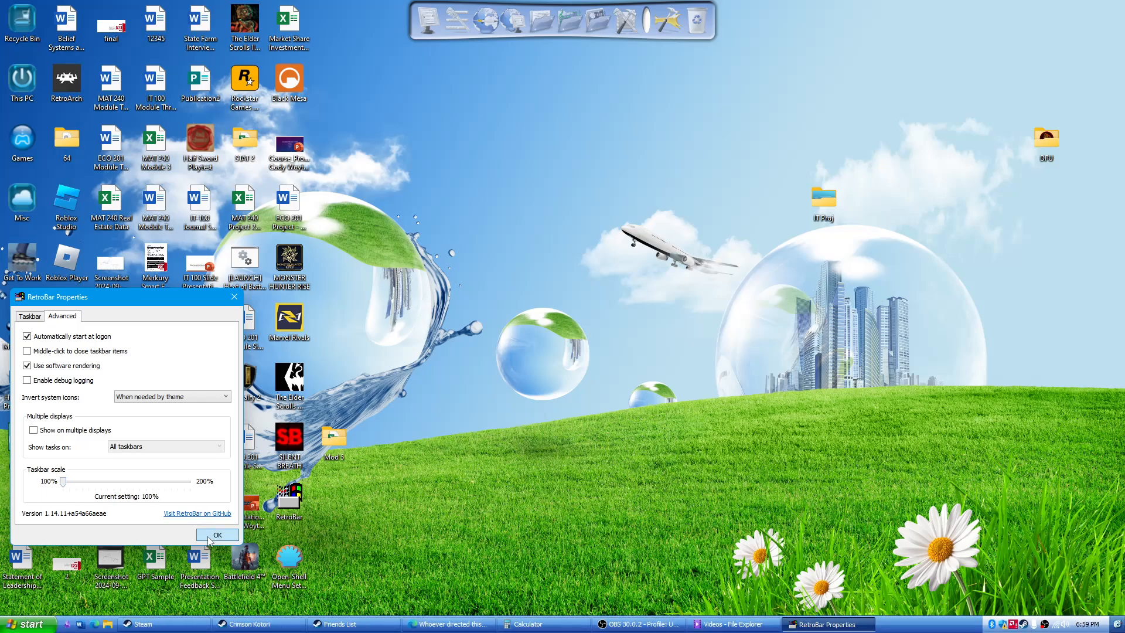
click(30, 316)
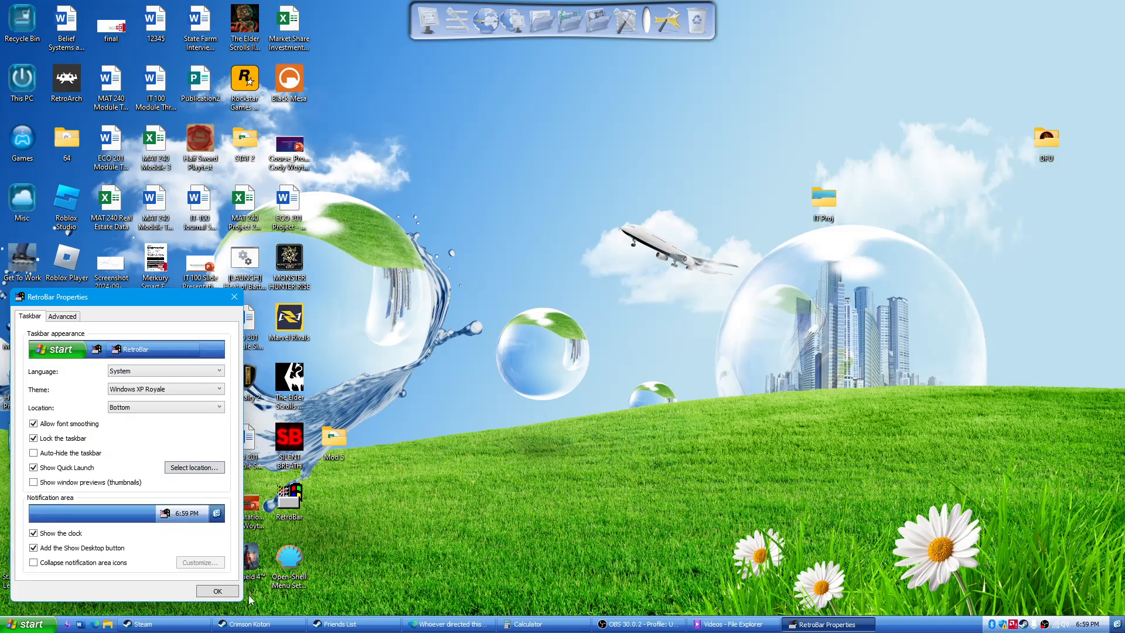
click(218, 591)
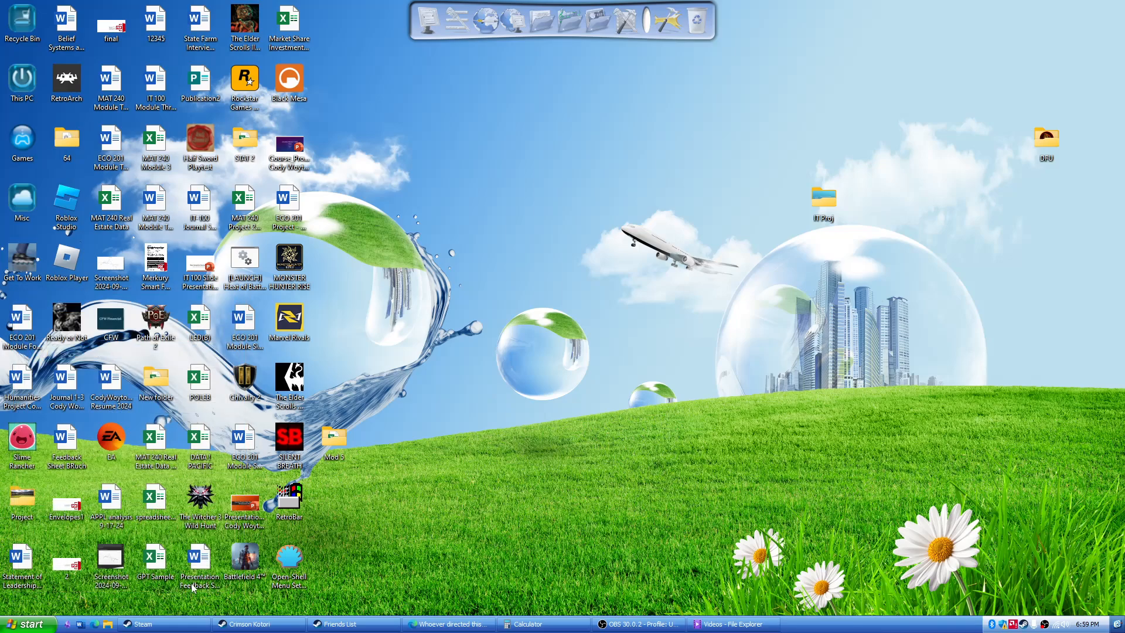
click(28, 623)
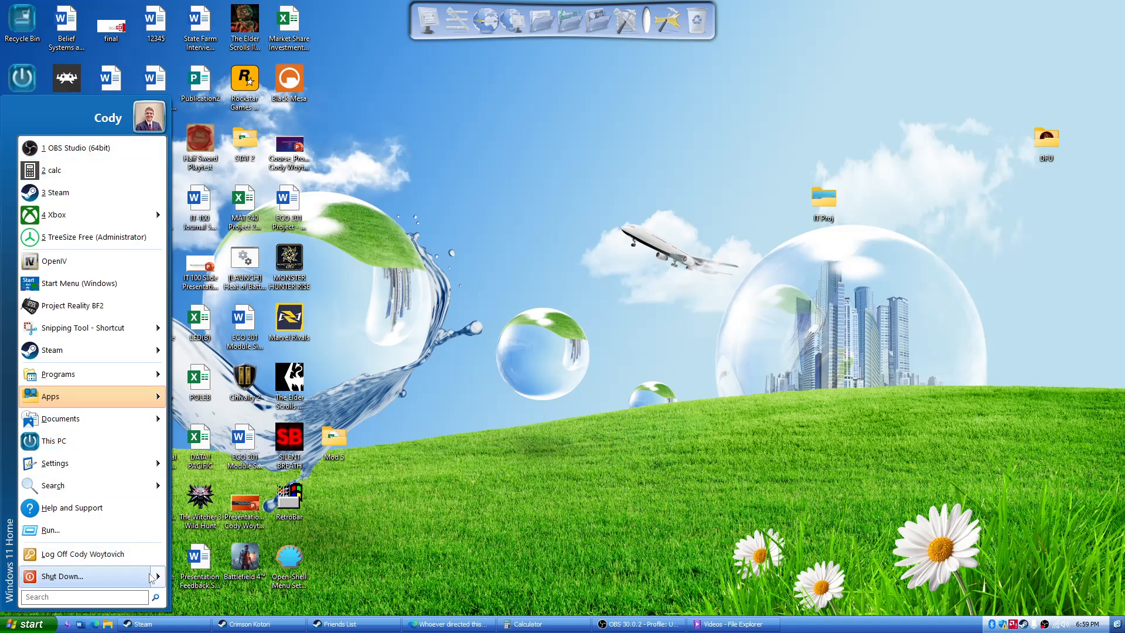
mouse_move(92, 192)
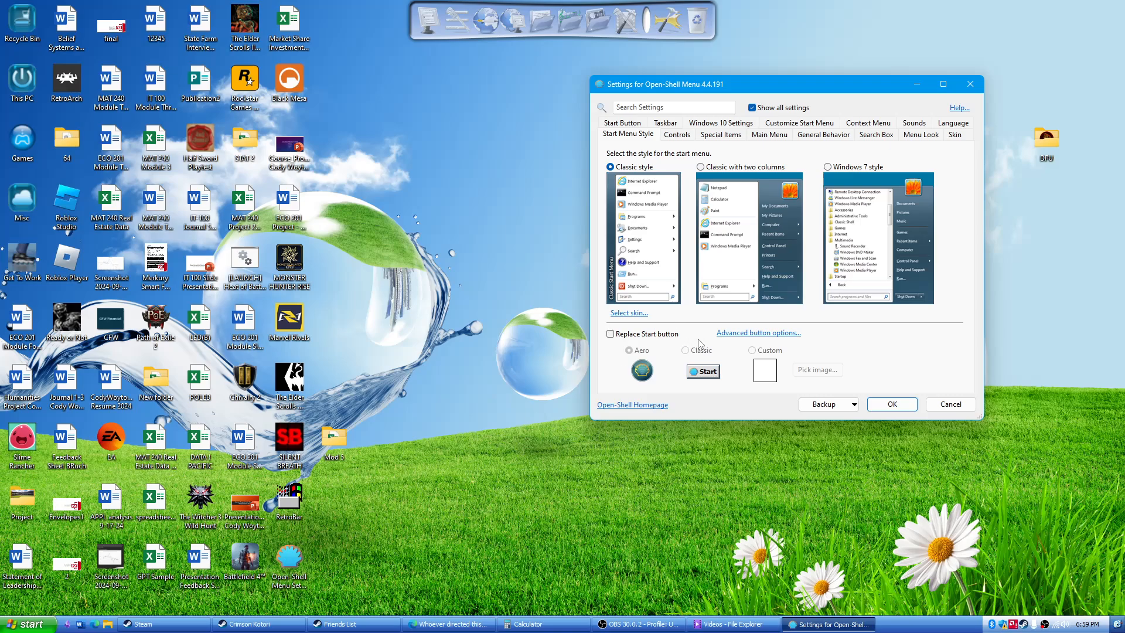
mouse_move(623, 179)
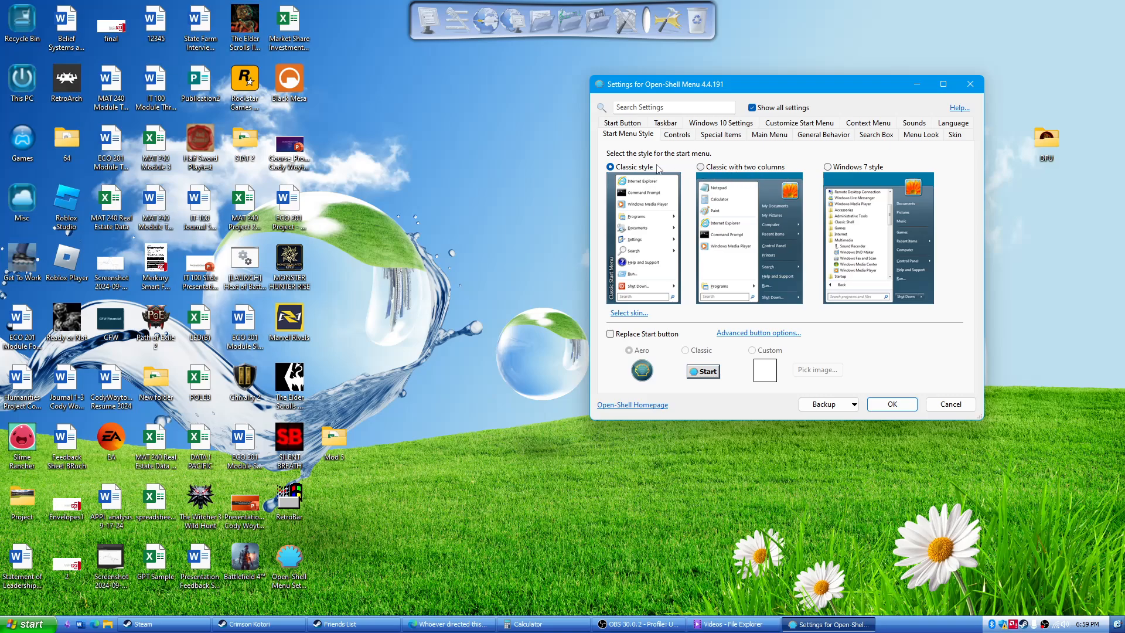
mouse_move(664, 122)
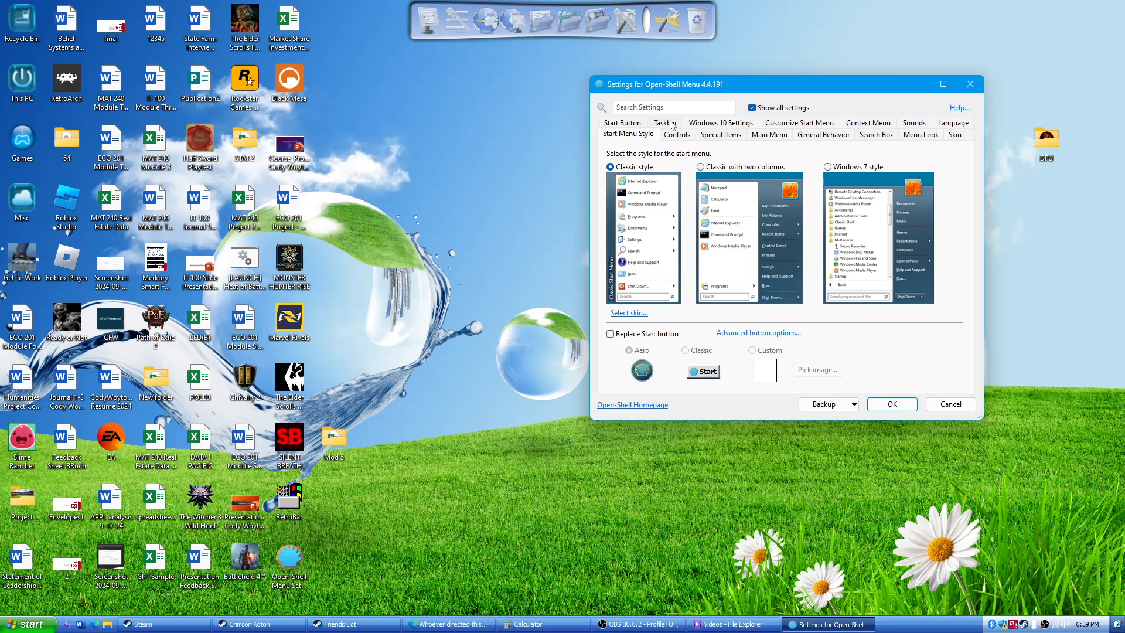
Step: Scroll through the Menu Look options, then view the Start Button replacement settings
click(920, 134)
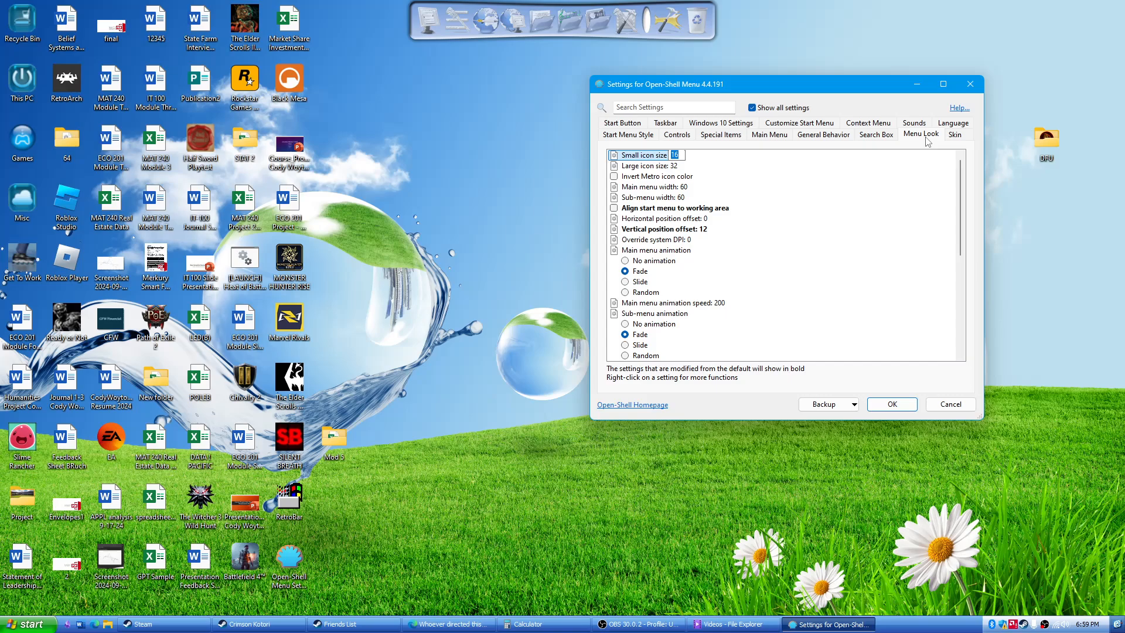
scroll(down, 3)
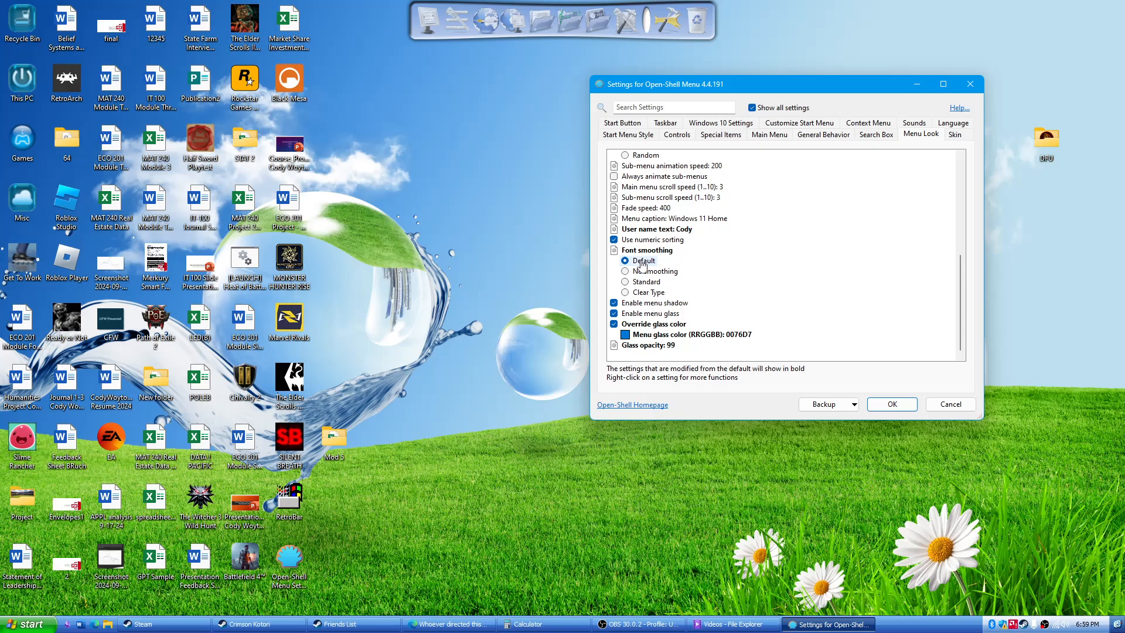
mouse_move(770, 301)
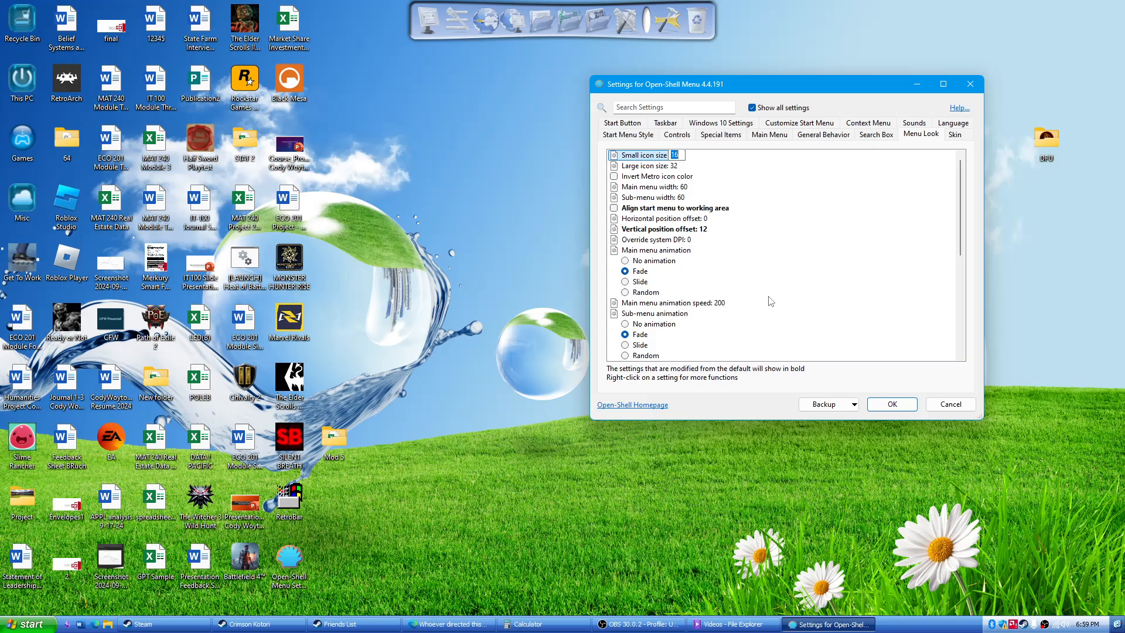
mouse_move(632, 144)
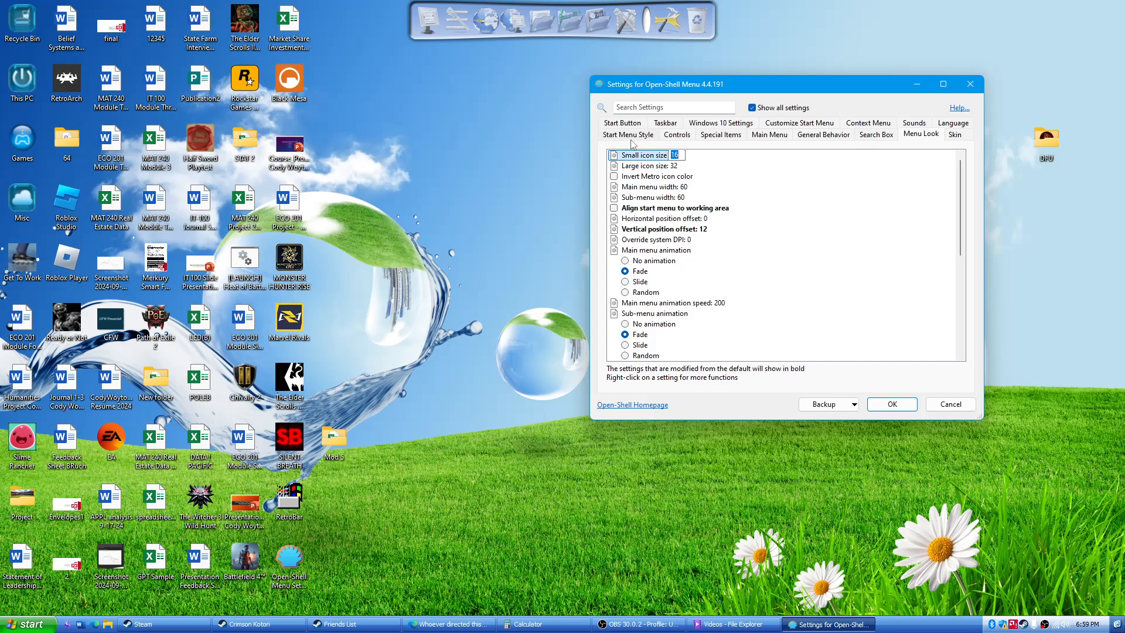
click(623, 123)
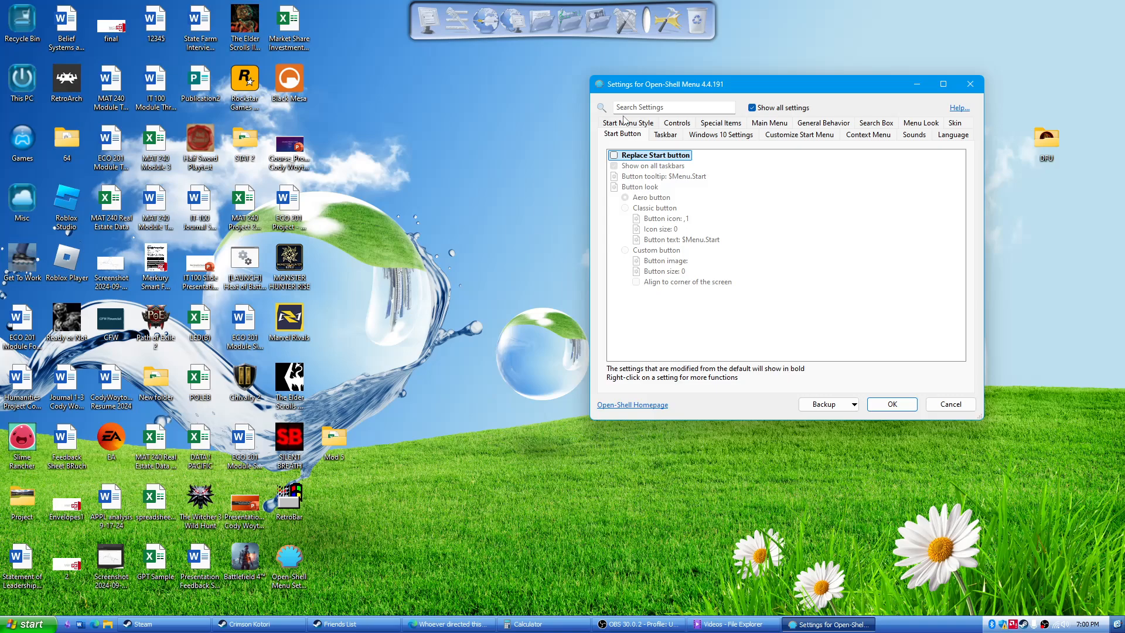
mouse_move(636, 129)
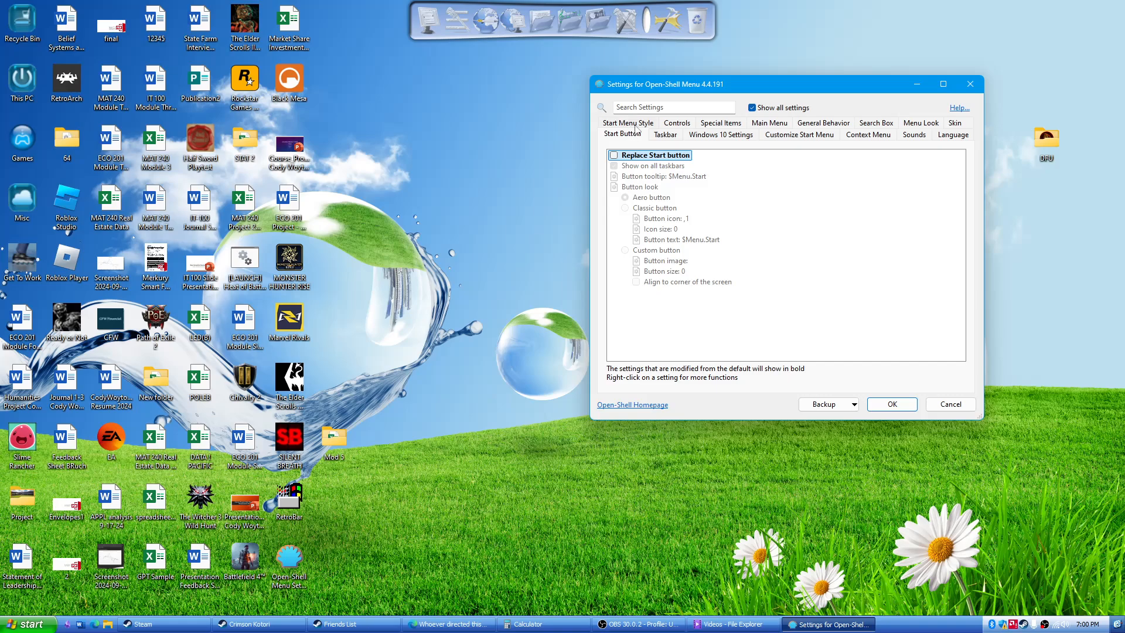
Step: Try the two-column Classic menu style, then close Open-Shell settings via the unsaved-changes prompt
click(626, 122)
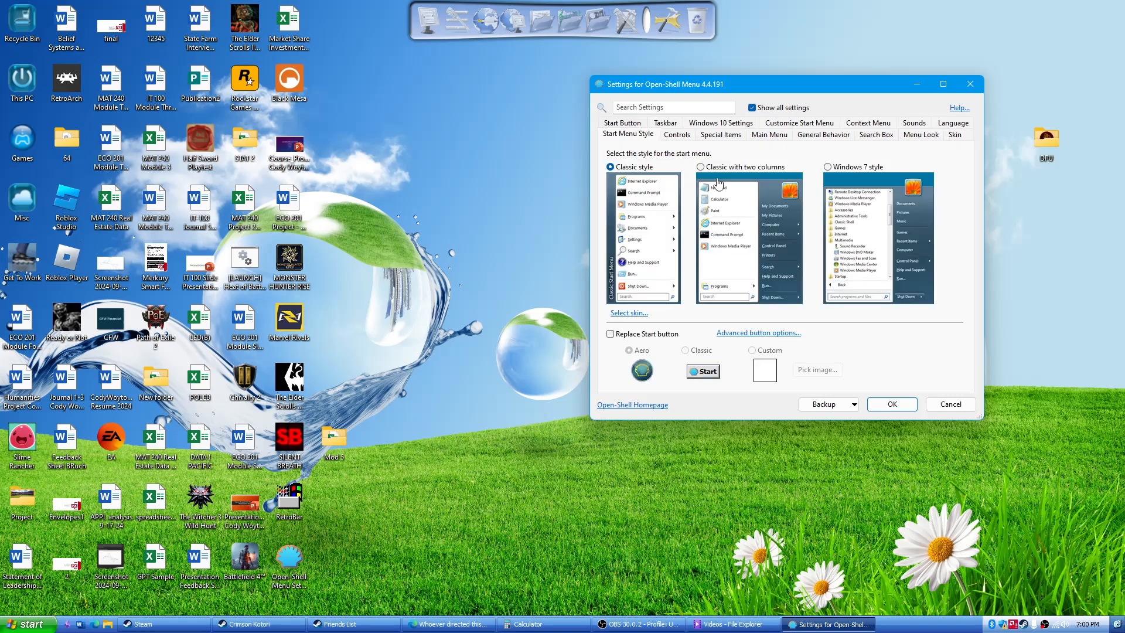
click(700, 166)
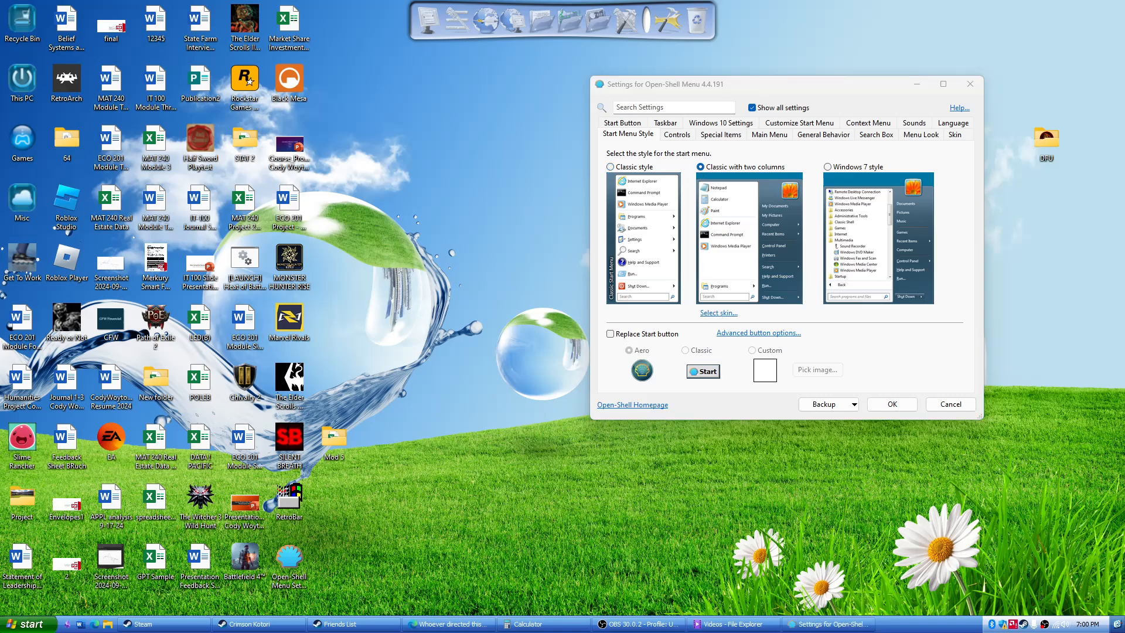
mouse_move(863, 221)
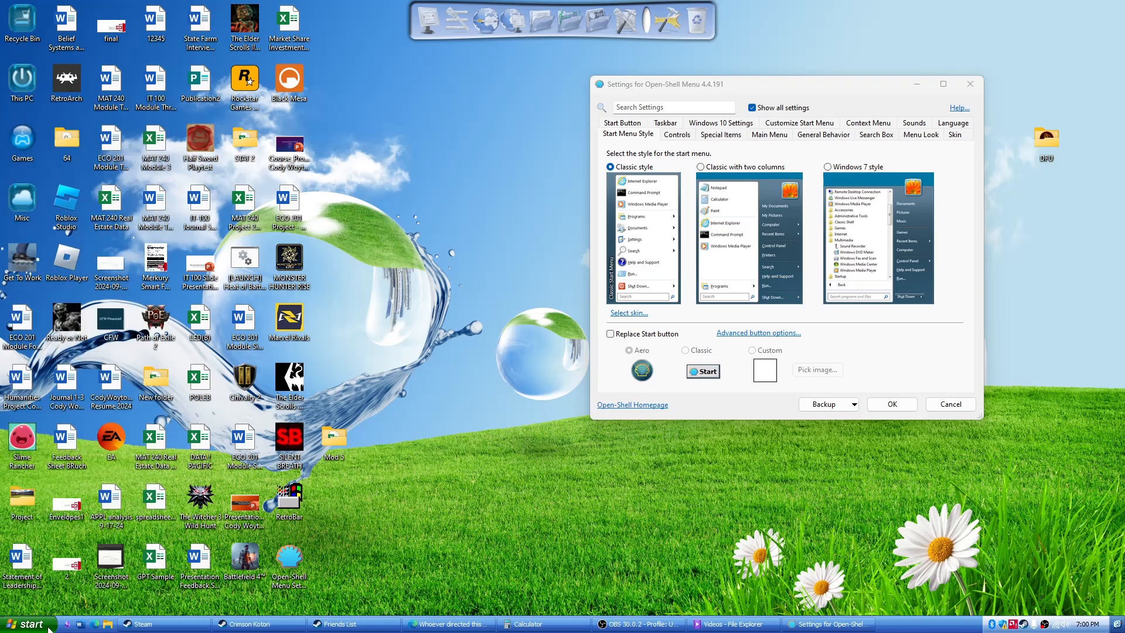
click(950, 404)
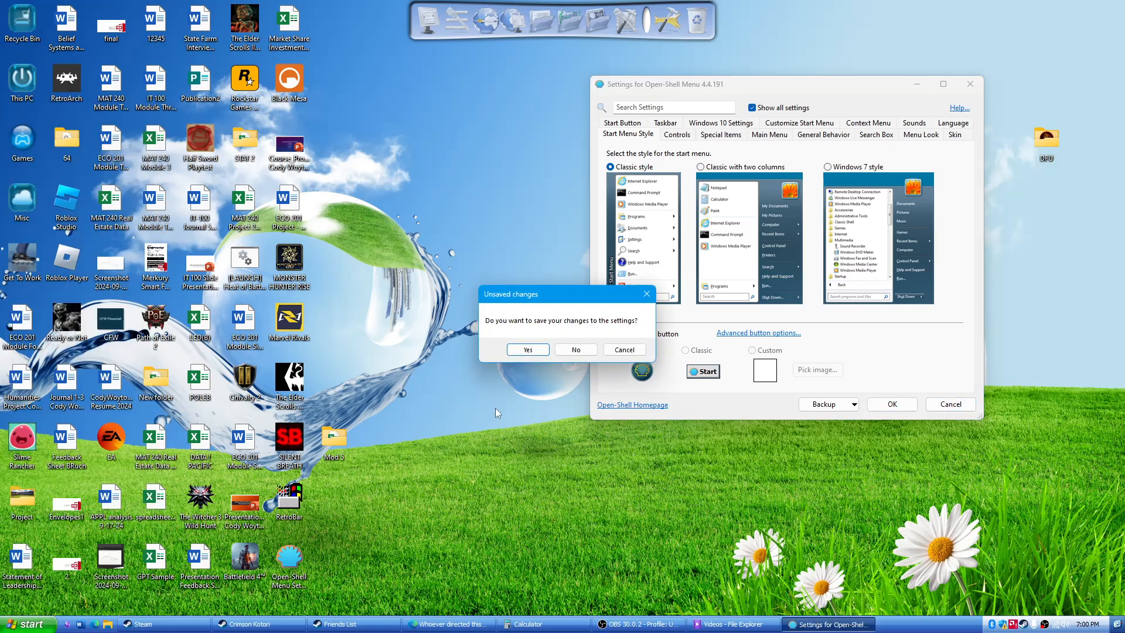
click(575, 349)
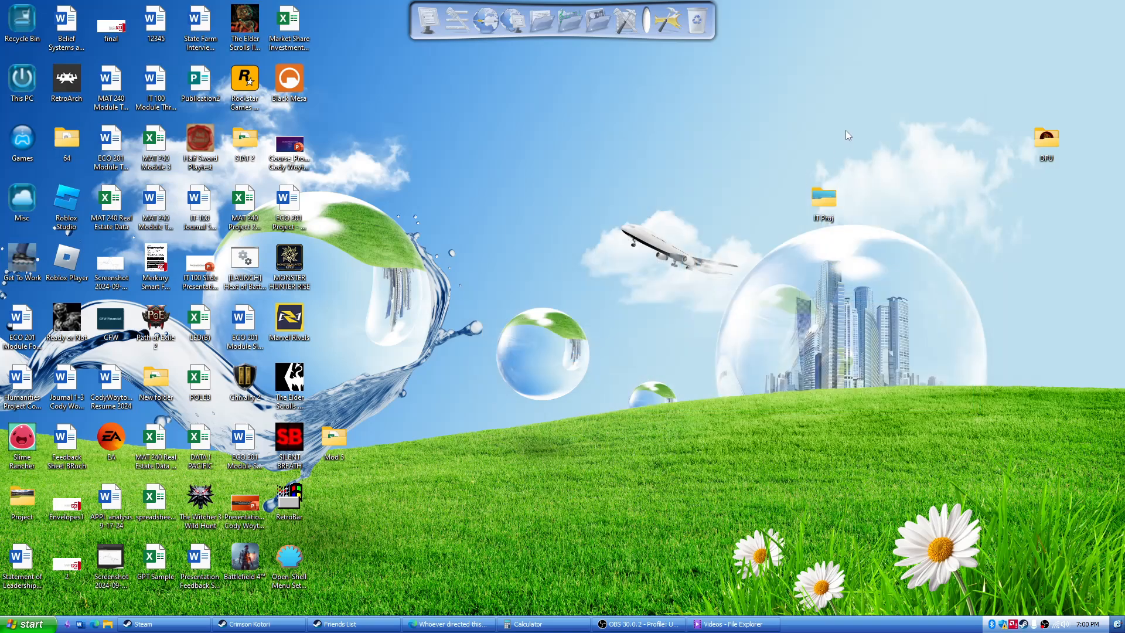
mouse_move(586, 33)
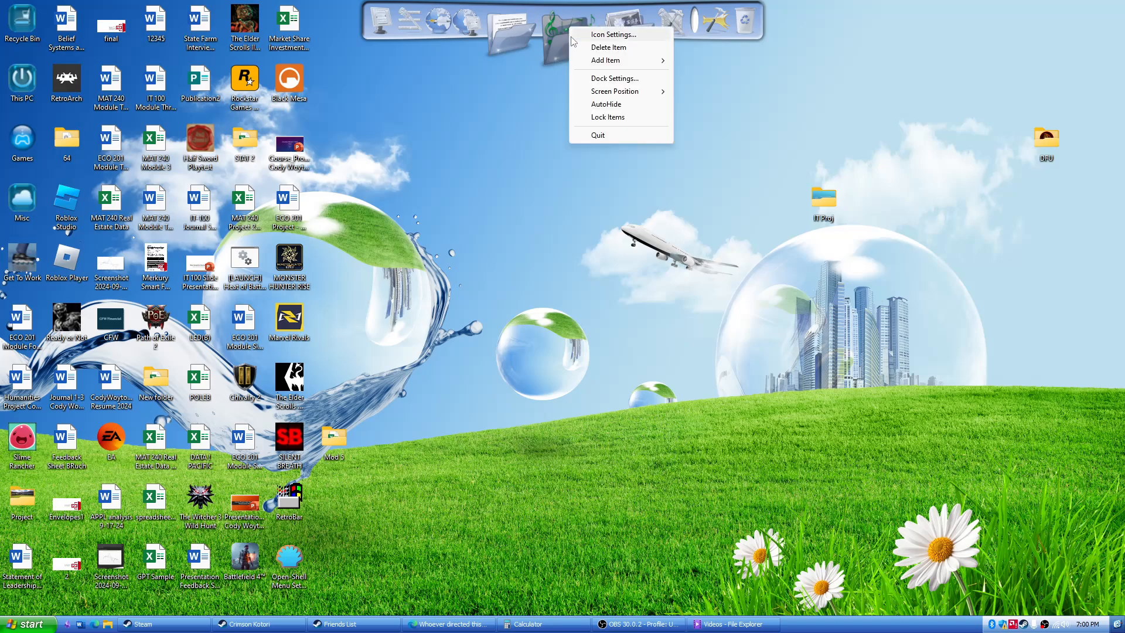
Step: Open Icon Settings for the Music folder item on the dock
click(614, 34)
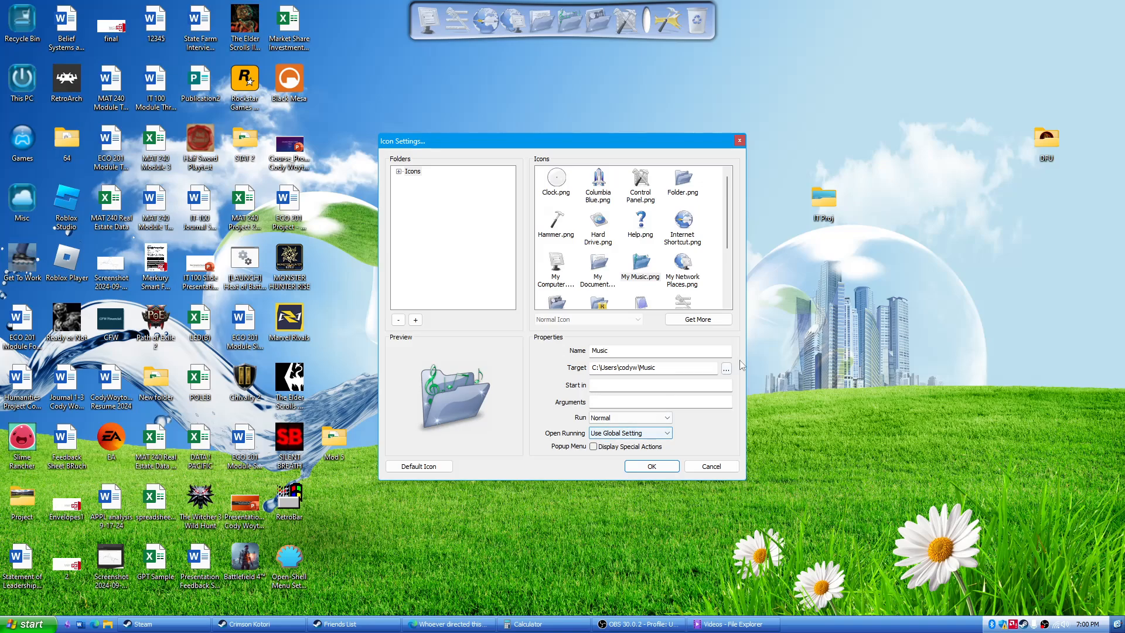
Step: Browse for a new Music target but cancel, then close Icon Settings unchanged
click(726, 367)
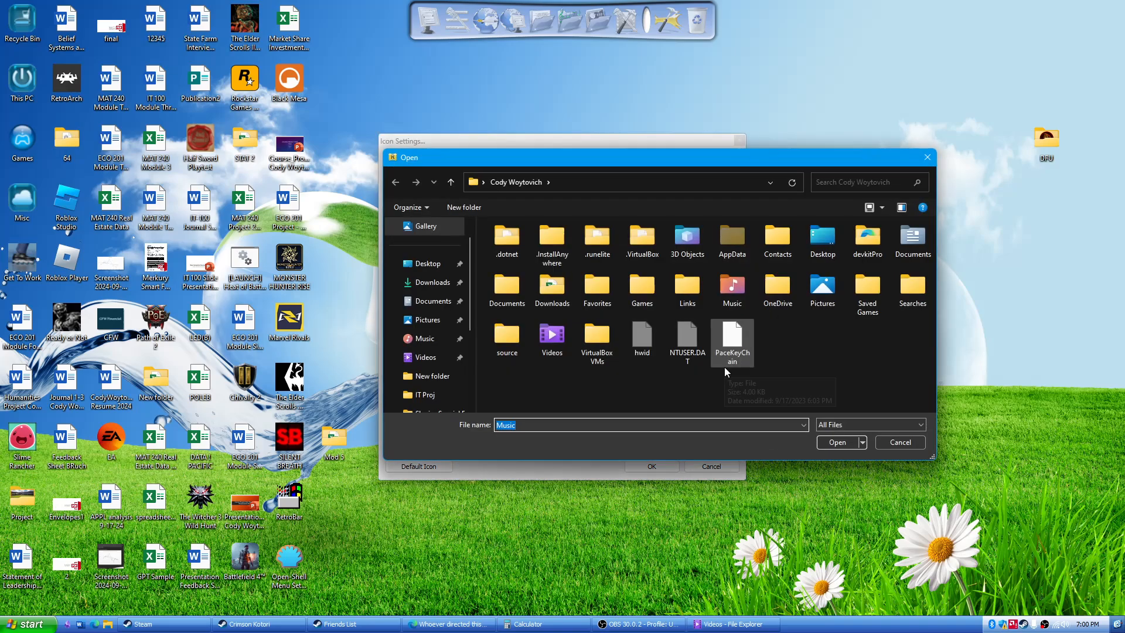
mouse_move(910, 457)
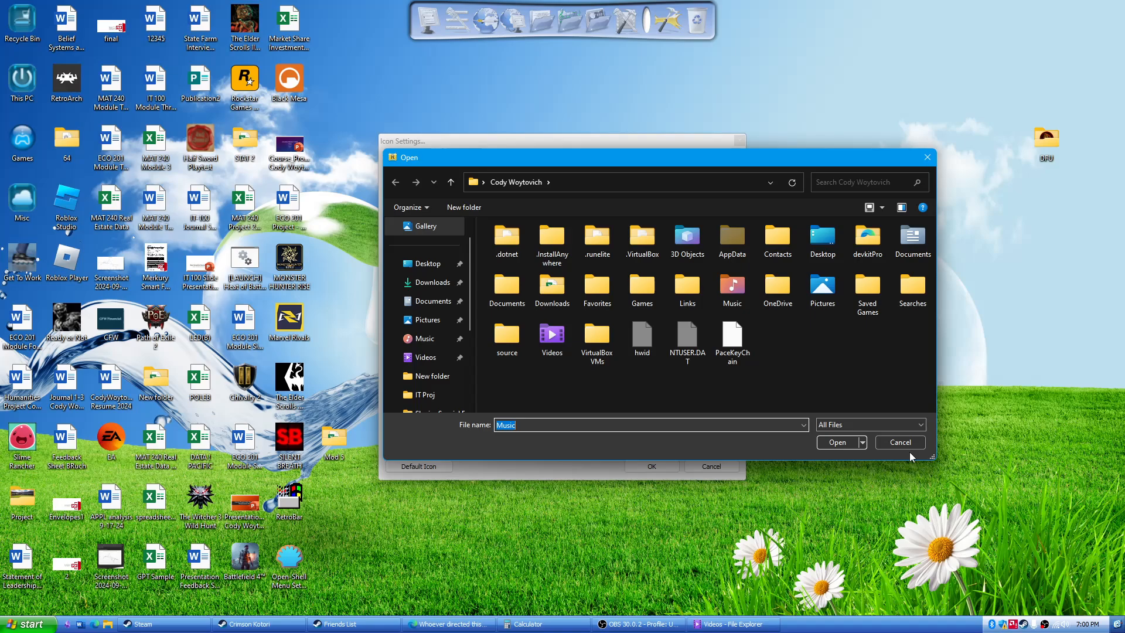
click(837, 442)
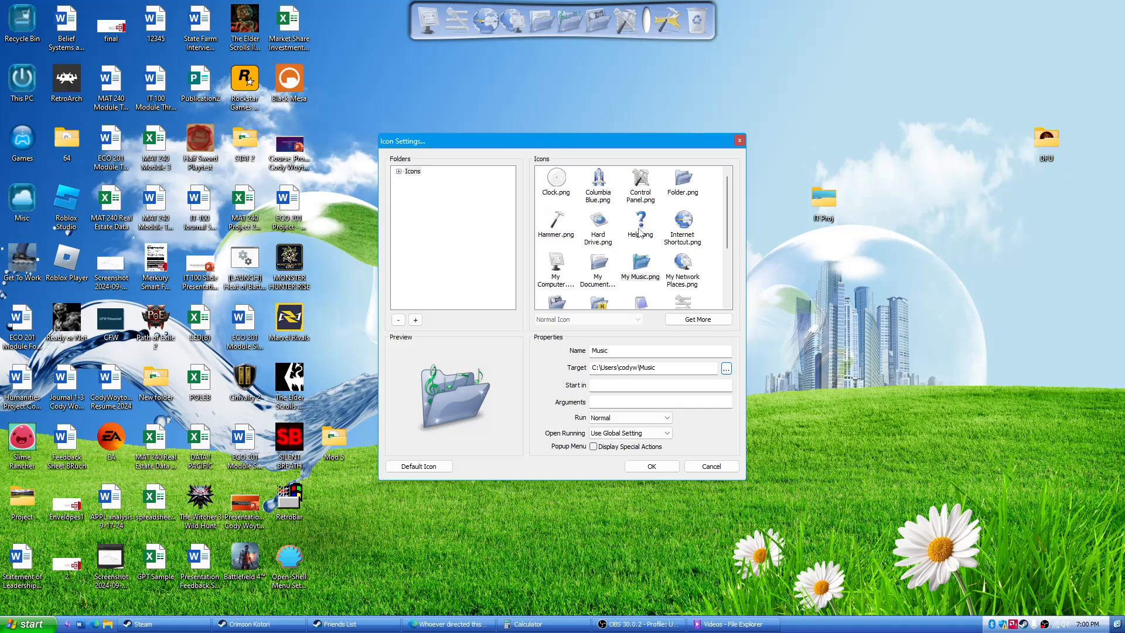
click(711, 466)
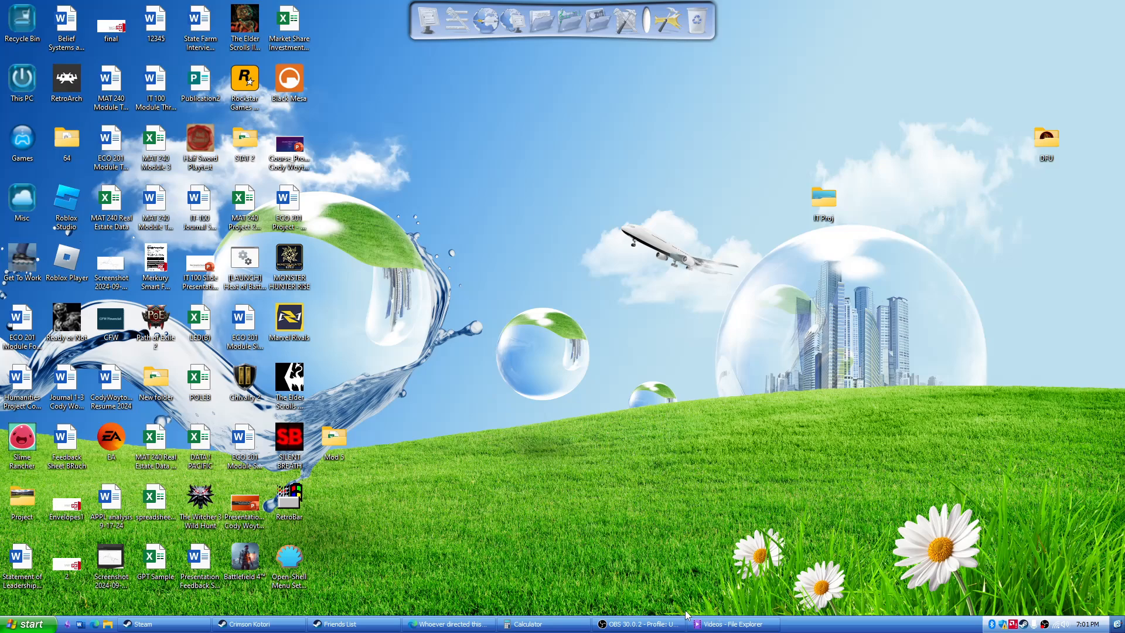
mouse_move(800, 606)
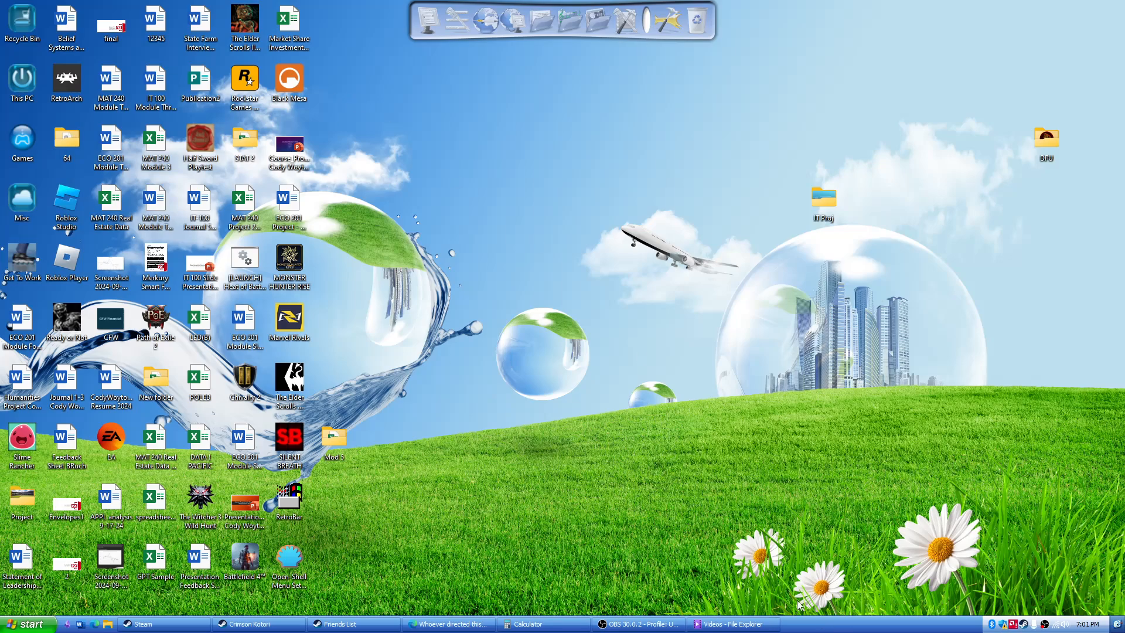
Step: Restore the OBS Studio window from its taskbar entry
click(634, 623)
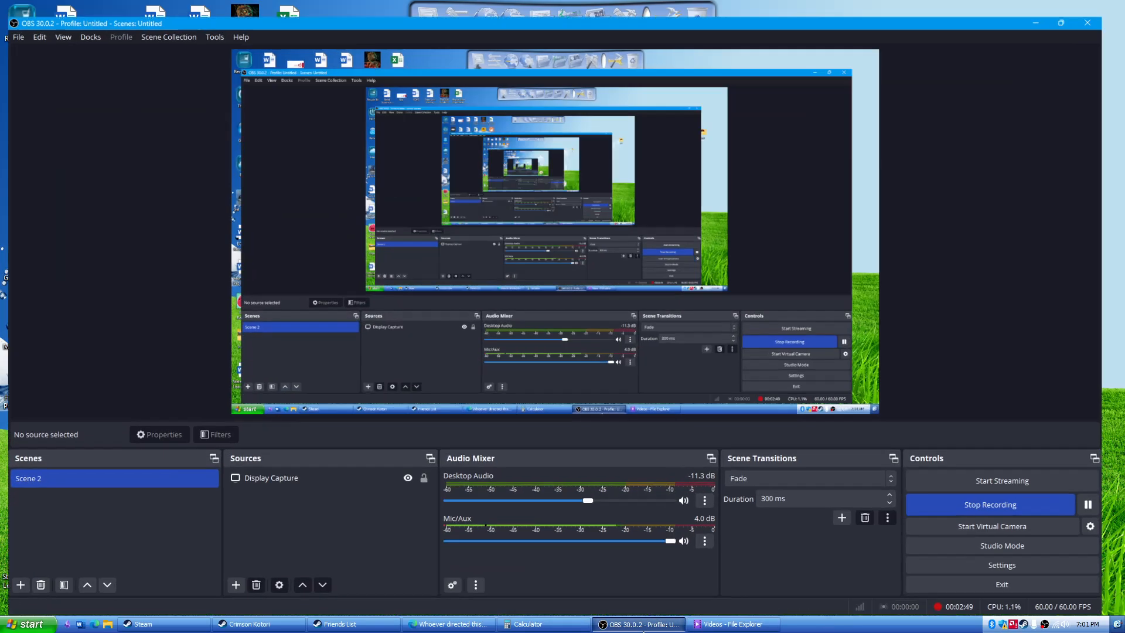